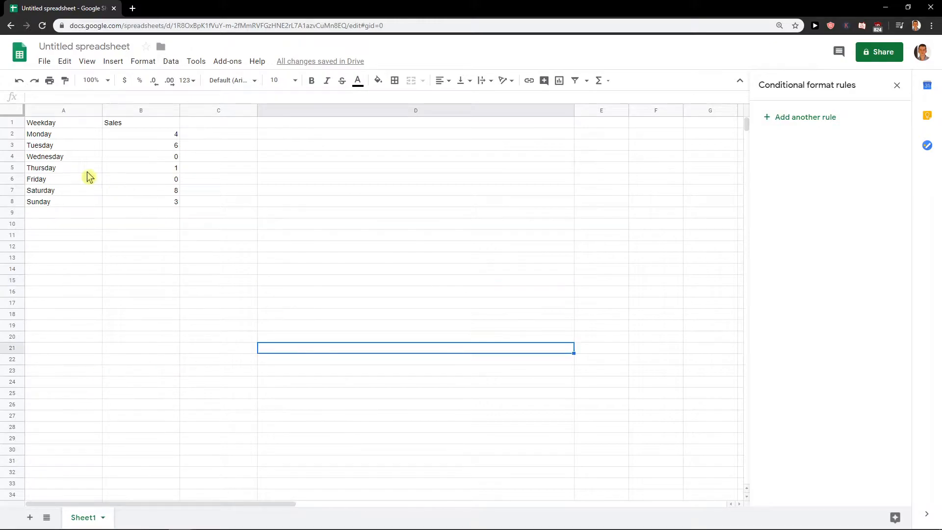
Close the empty conditional formatting panel and deselect the Weekday/Sales table.
left_click(140, 178)
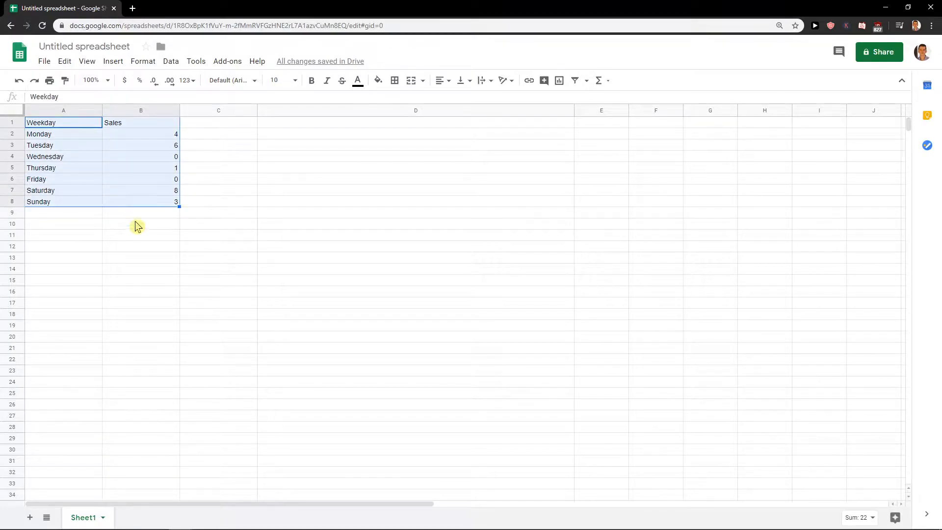
left_click(140, 223)
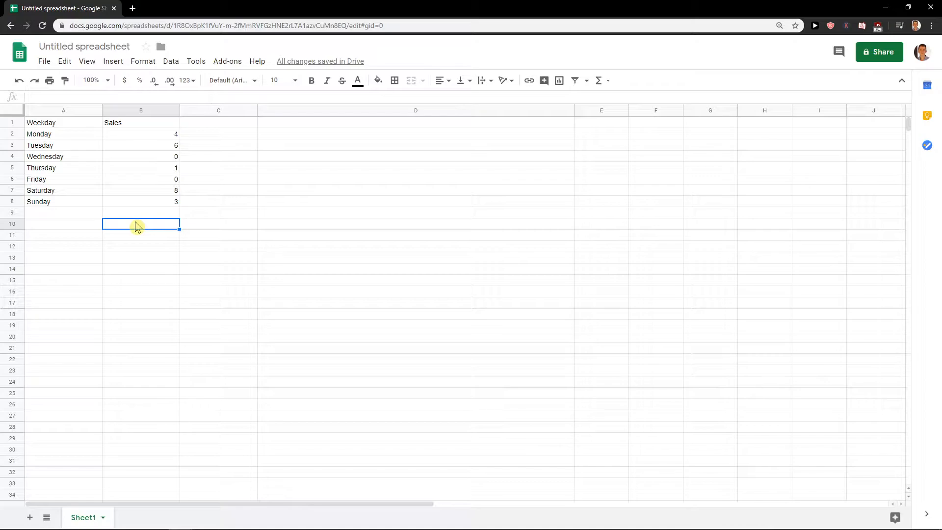
mouse_move(264, 216)
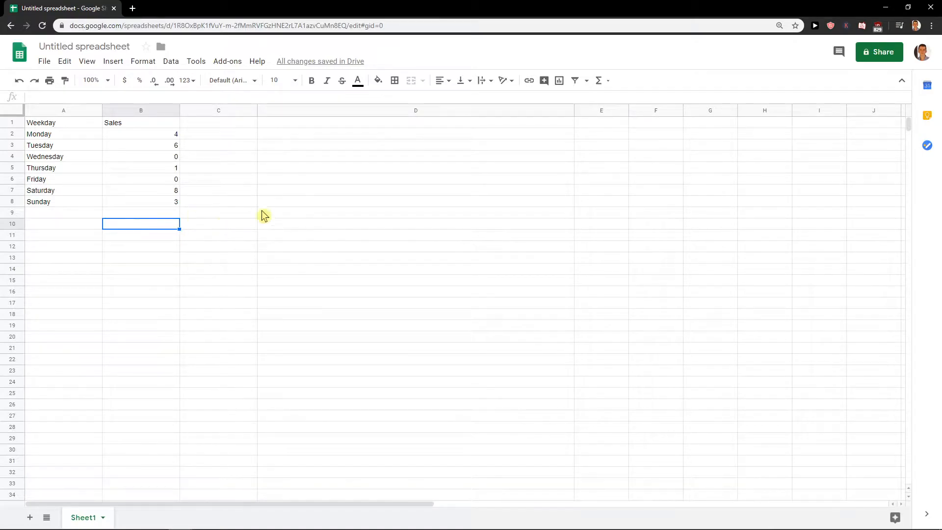
mouse_move(195, 174)
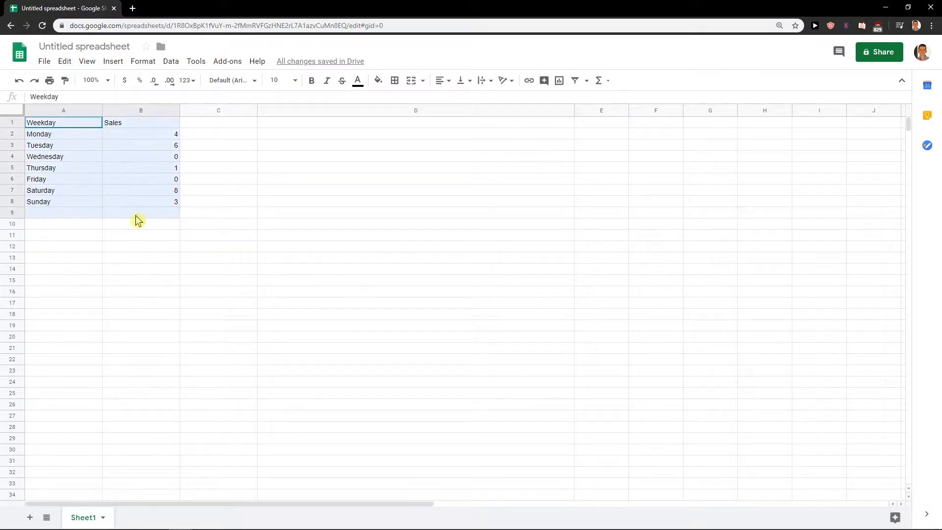
Start a conditional formatting rule on B2:B8 with the condition 'Is equal to'.
left_click(141, 134)
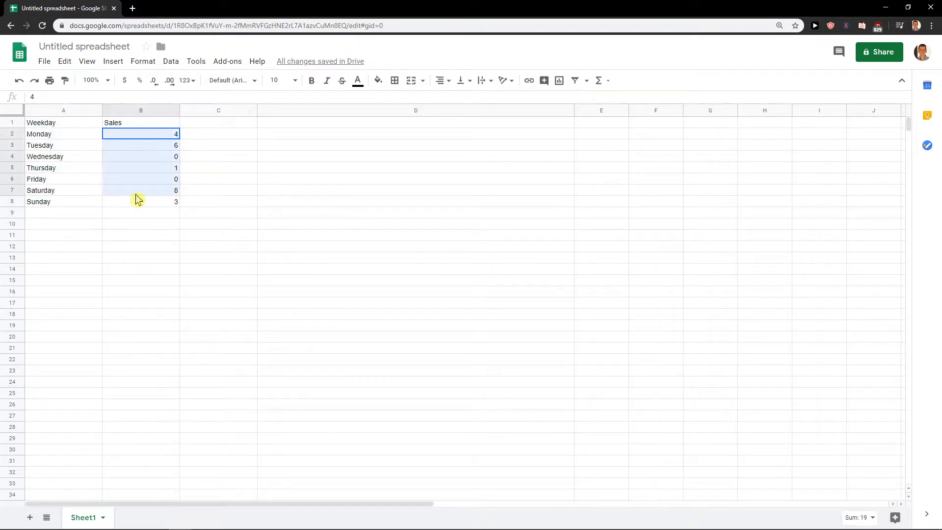
left_click(143, 60)
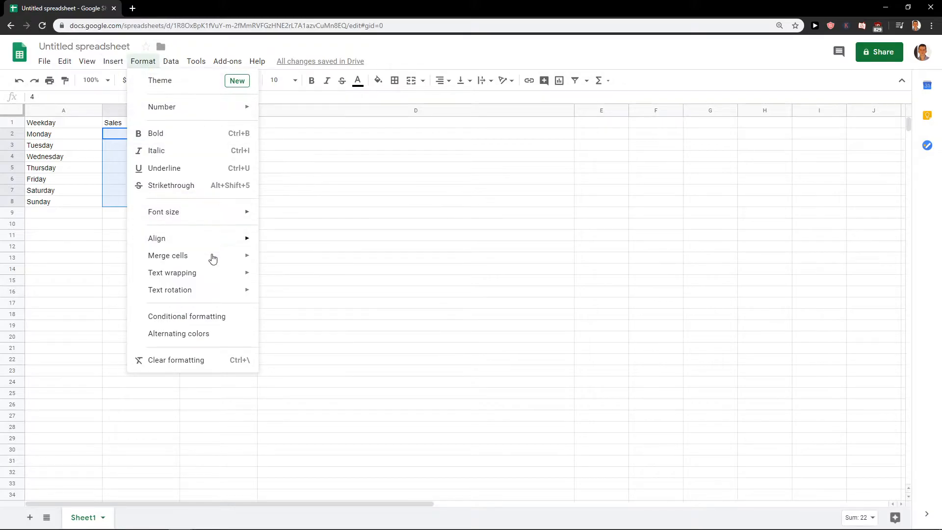
left_click(186, 316)
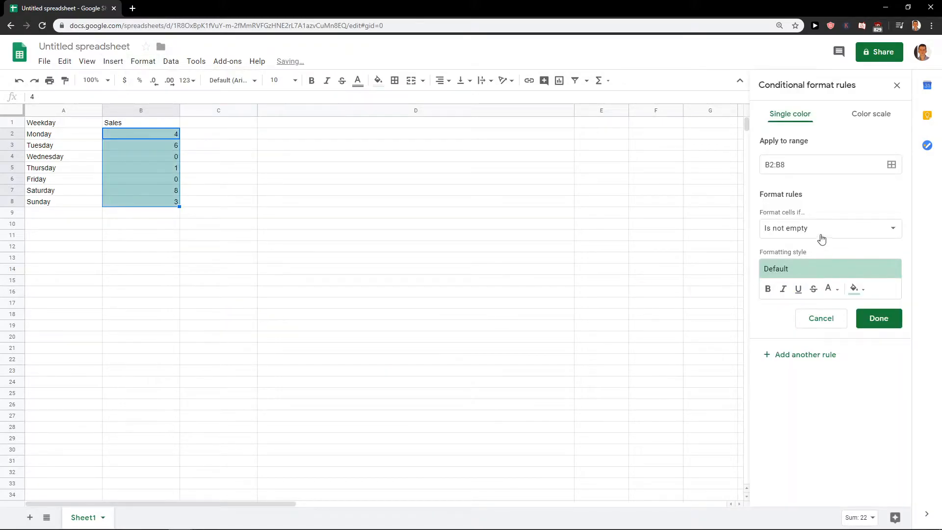
mouse_move(759, 222)
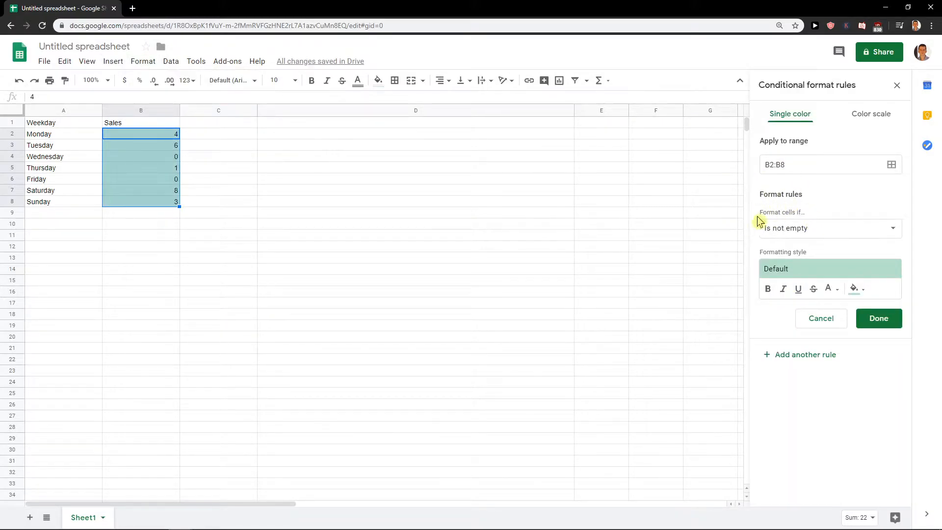
left_click(829, 227)
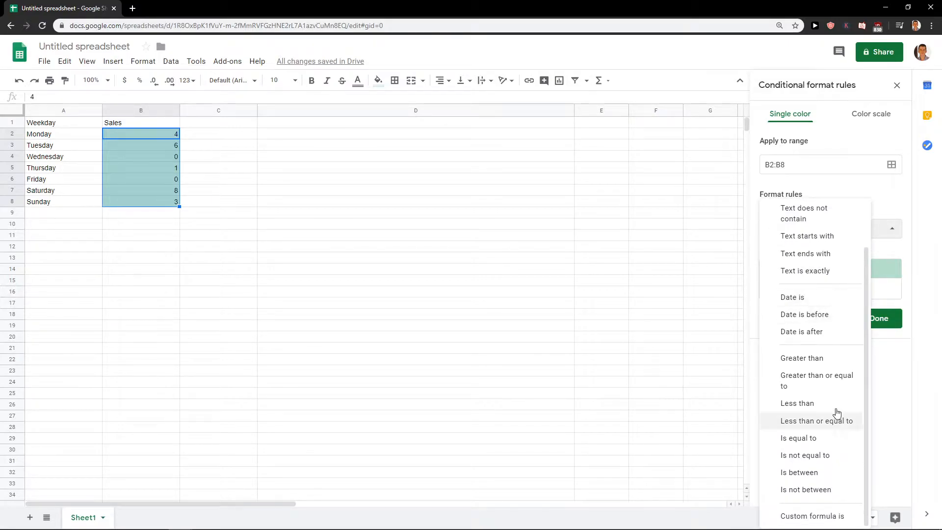
left_click(798, 436)
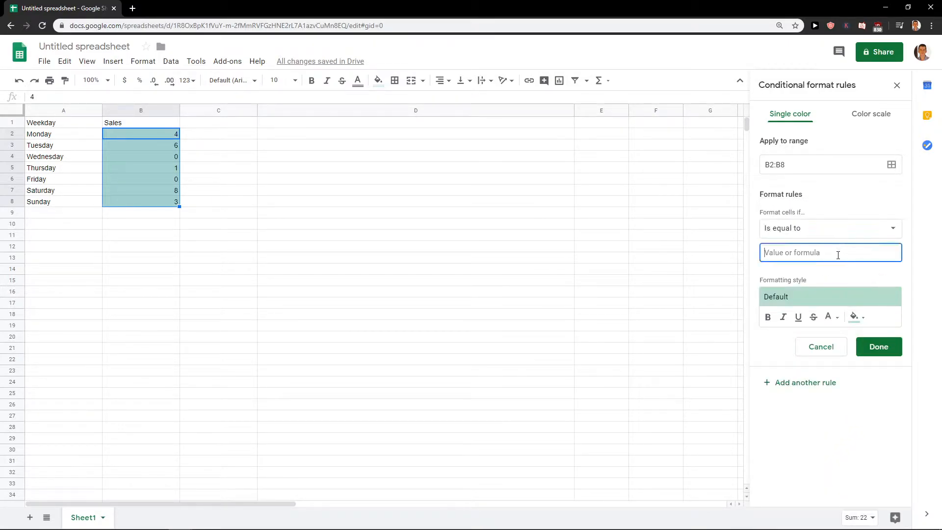
Make the rule match value 0 with a white background fill.
type("0")
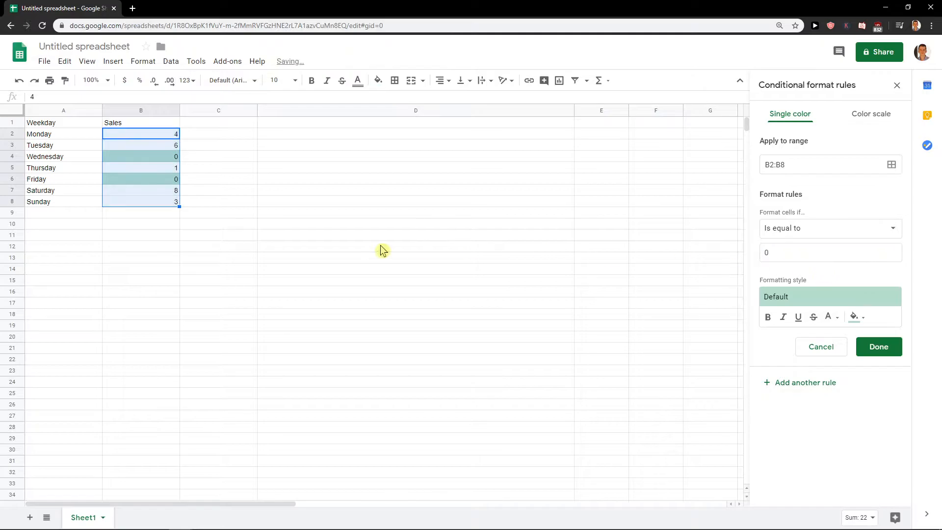
mouse_move(897, 312)
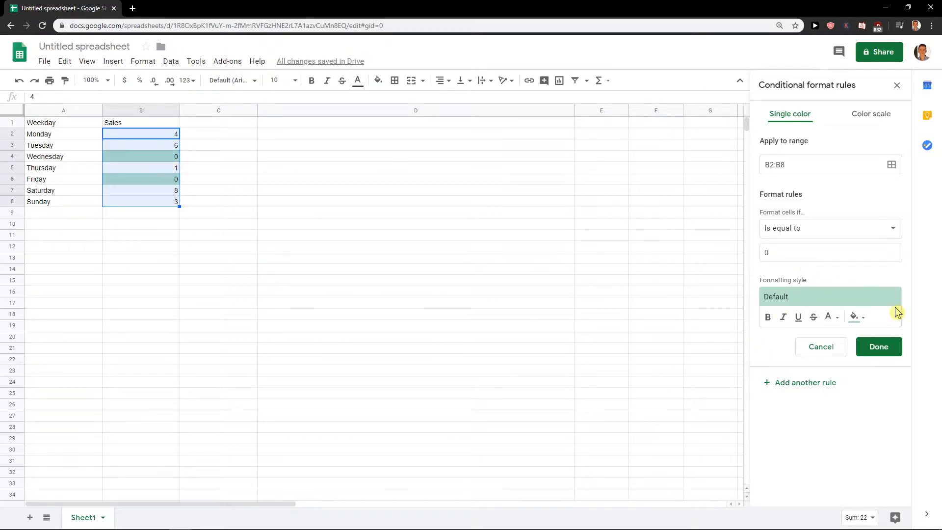
left_click(853, 317)
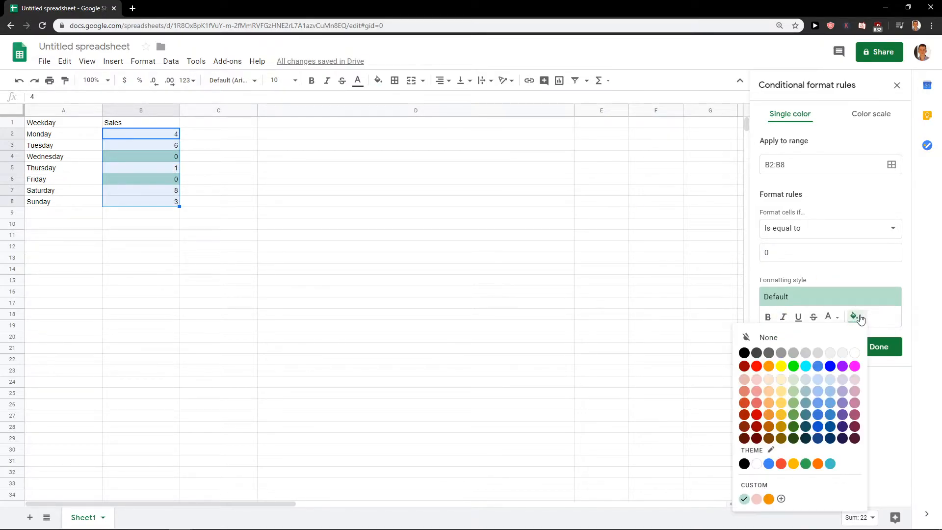
left_click(744, 499)
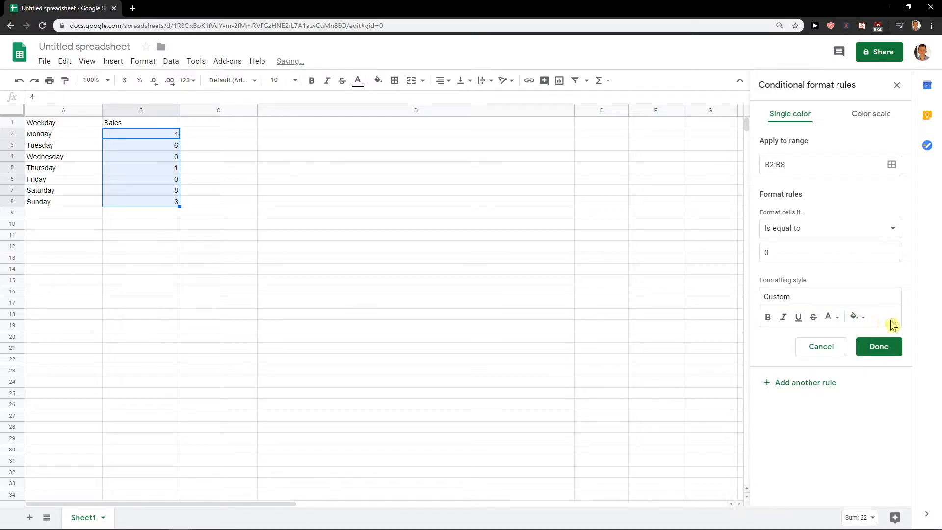
mouse_move(845, 340)
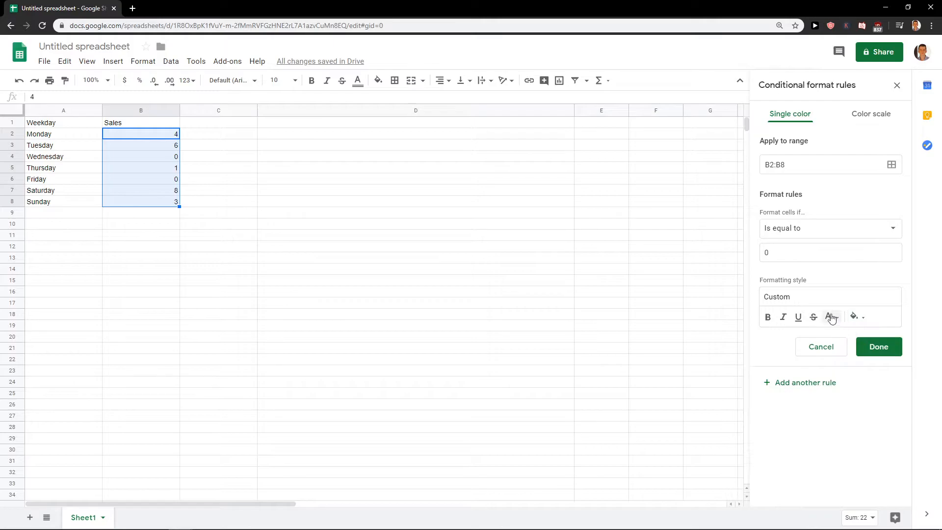
Set the rule's text colour to white, hiding the Wednesday and Friday zeros.
left_click(827, 316)
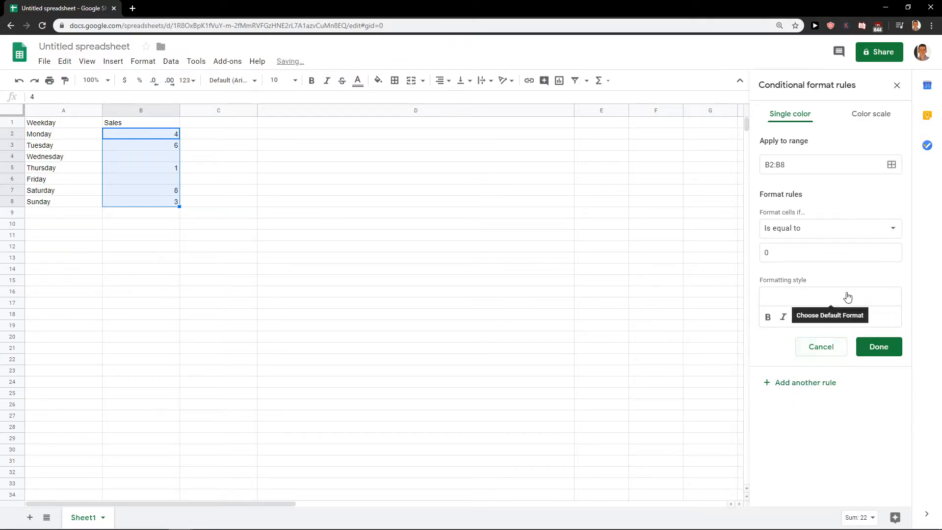
left_click(828, 316)
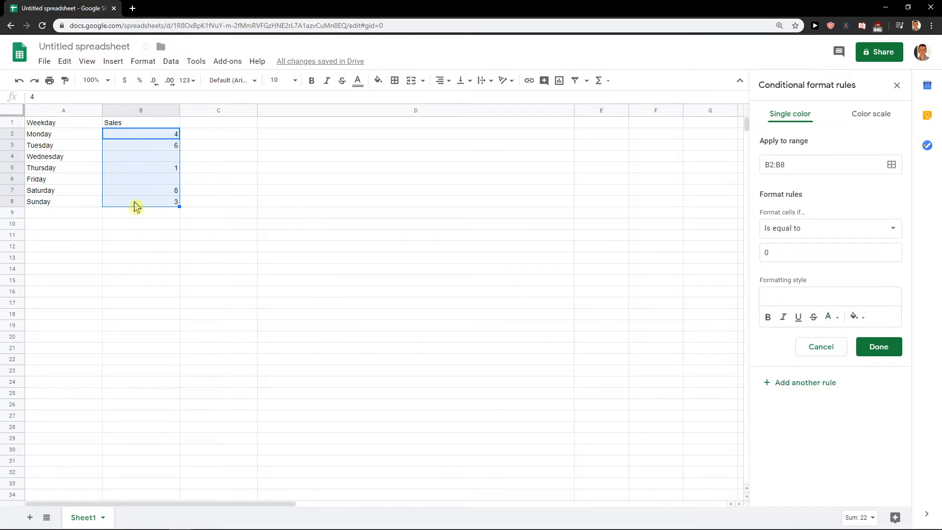
mouse_move(147, 189)
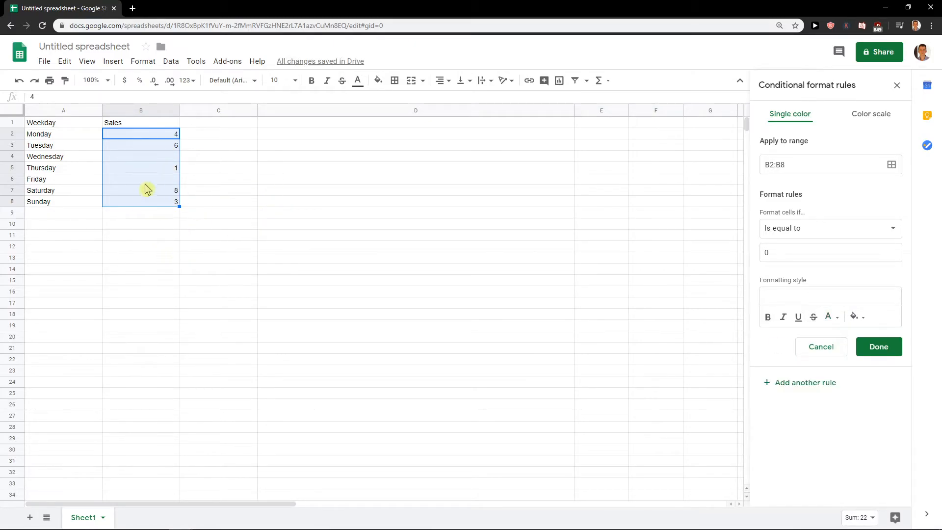
mouse_move(323, 187)
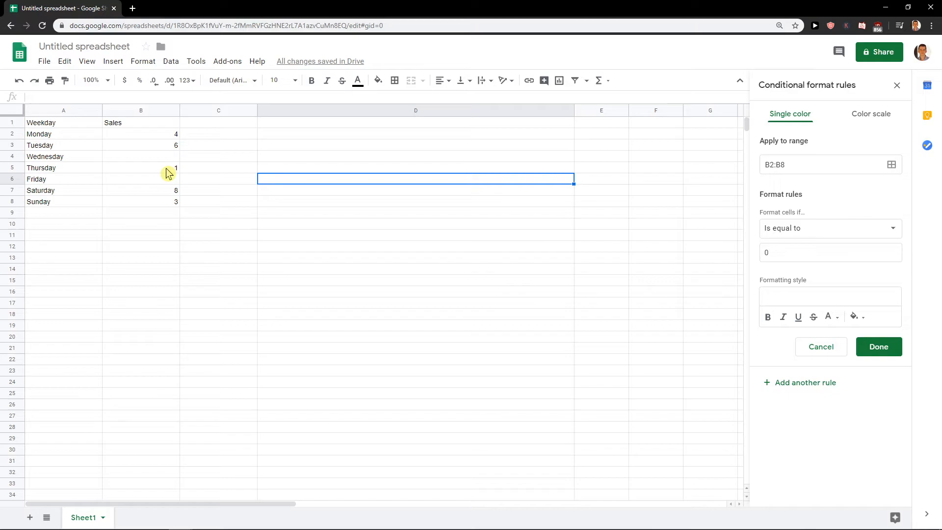
mouse_move(165, 179)
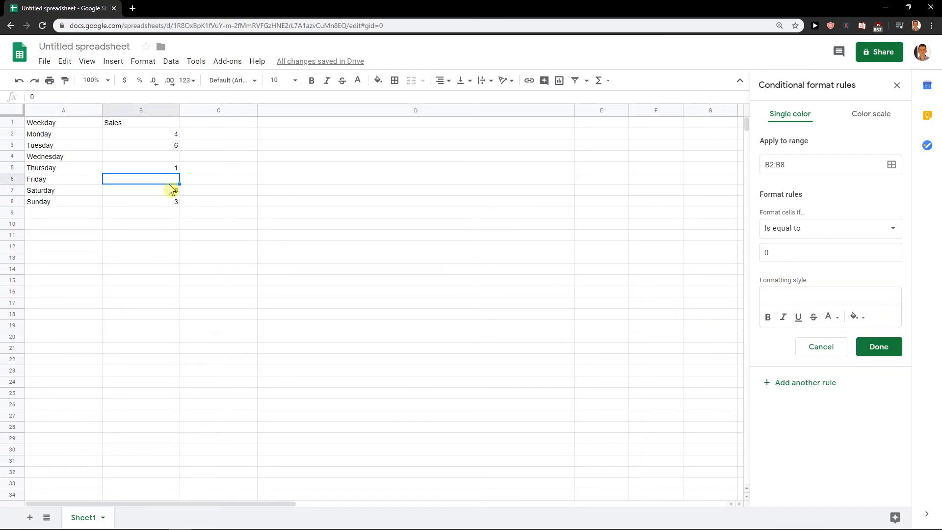
Check Friday's zero in B6 and reopen the rule's text colour choices.
left_click(827, 317)
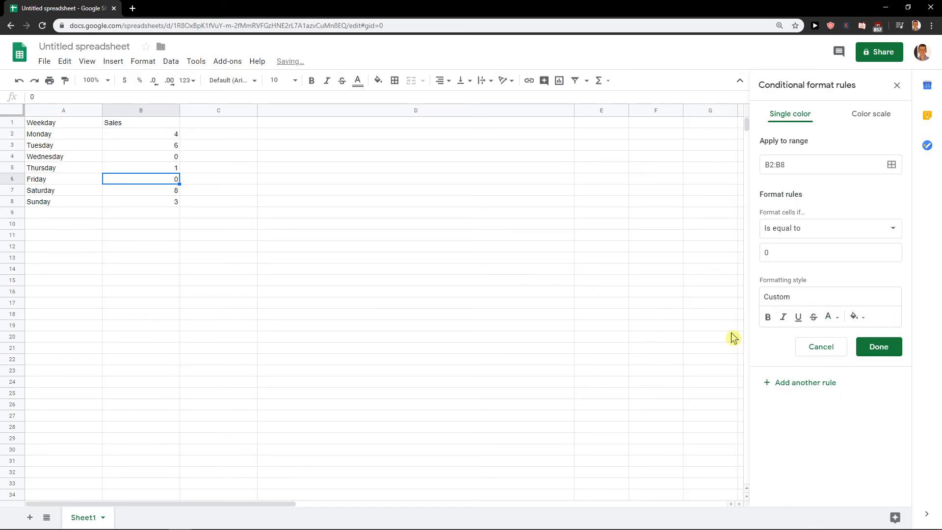
left_click(827, 317)
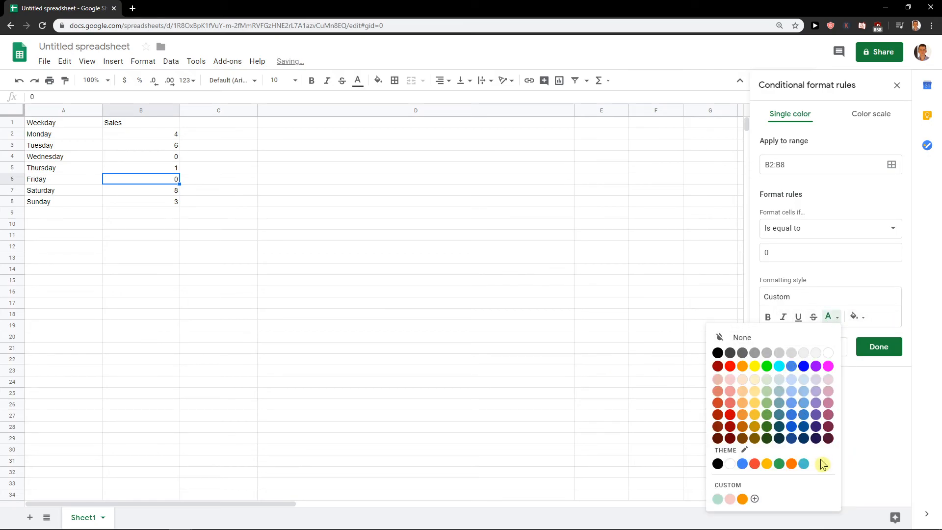